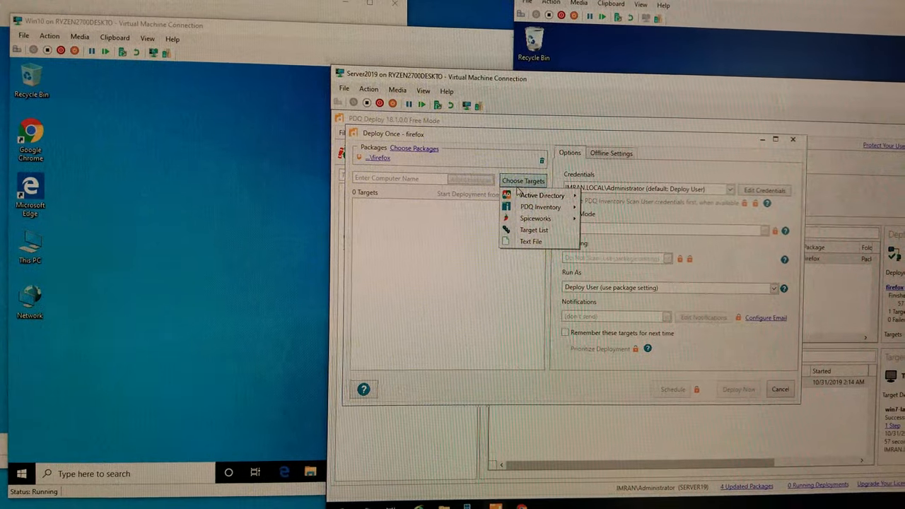
pyautogui.moveTo(541, 195)
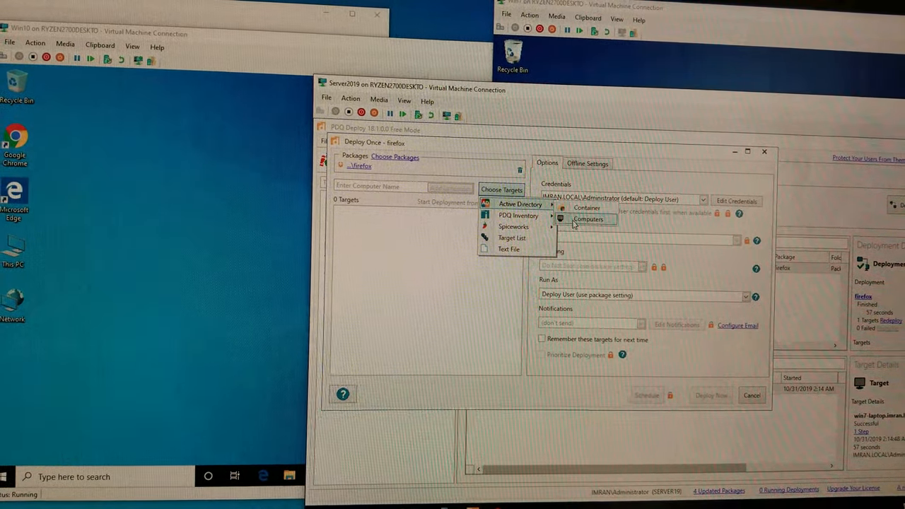
# - Choose Active Directory computers as the target source for the Firefox one-time deployment
pyautogui.click(588, 219)
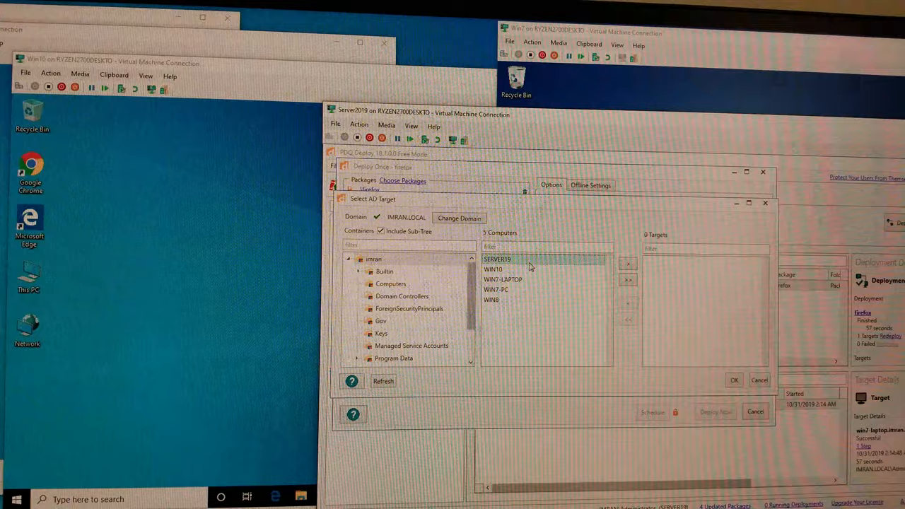
pyautogui.click(493, 270)
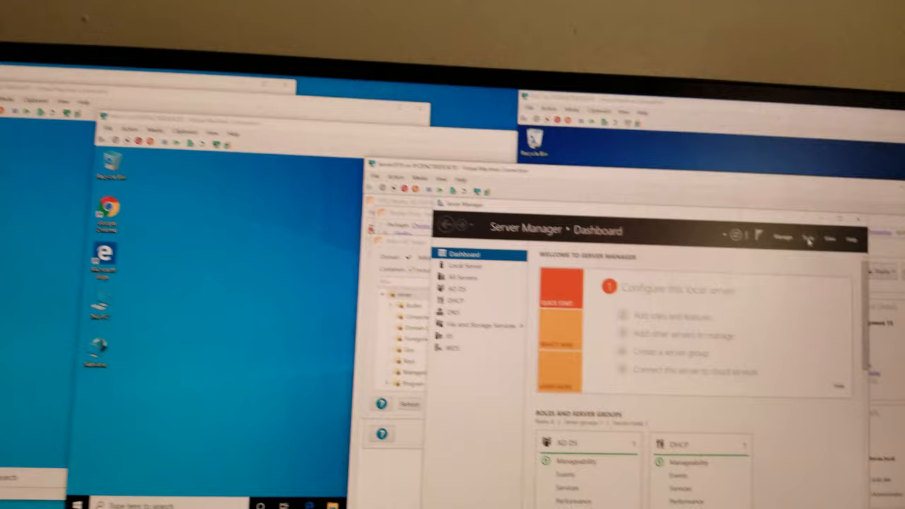
# - Launch Active Directory Users and Computers from Server Manager's Tools menu
pyautogui.click(617, 168)
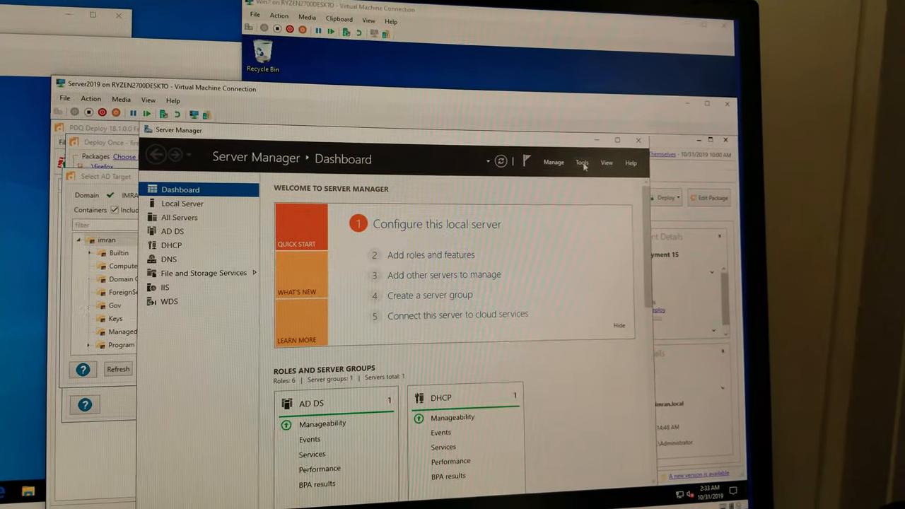
pyautogui.click(577, 162)
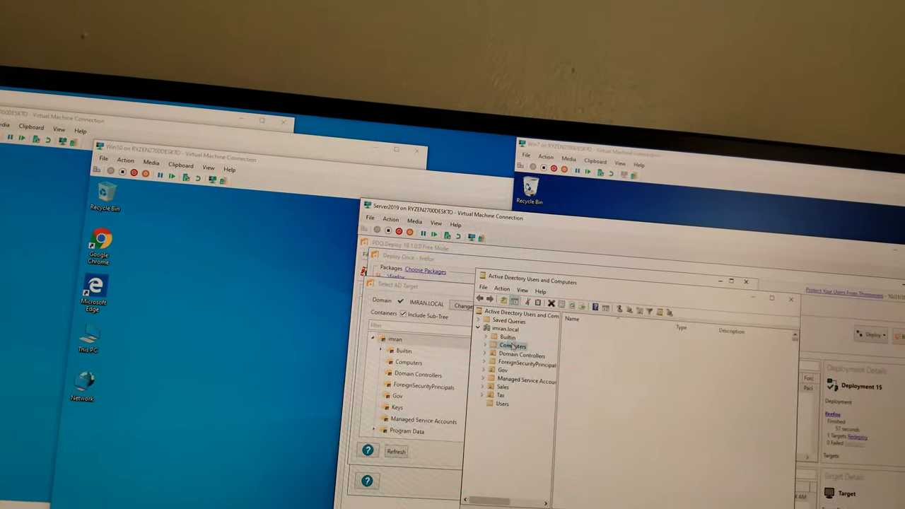
# - Select the Computers container and refresh it to show the new Test machines
pyautogui.click(505, 344)
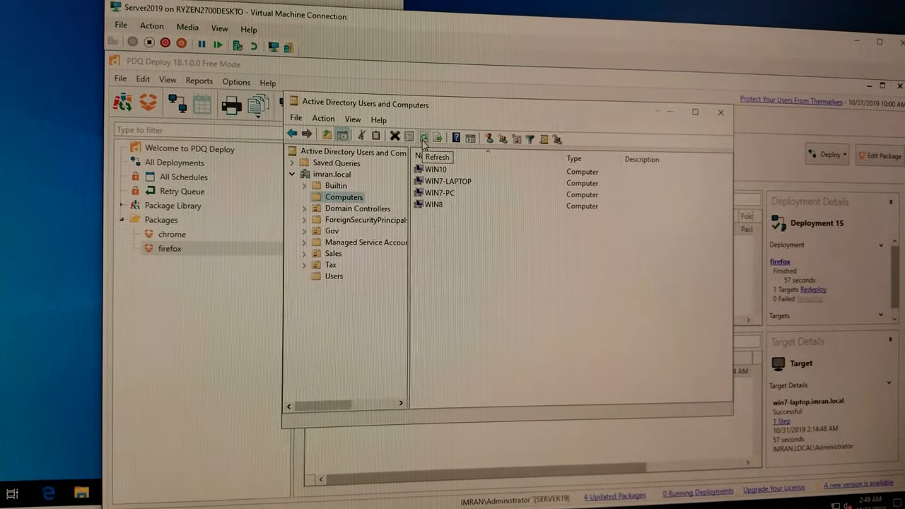
pyautogui.click(423, 137)
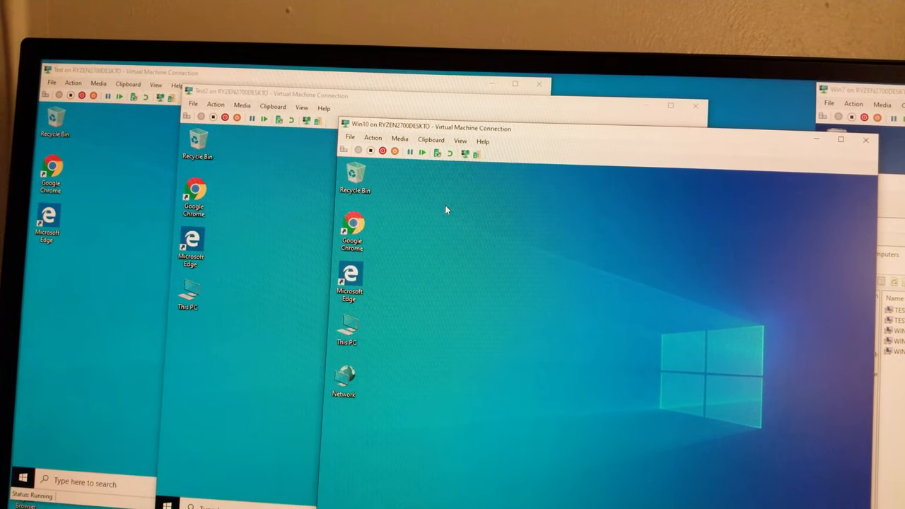
pyautogui.moveTo(351, 229)
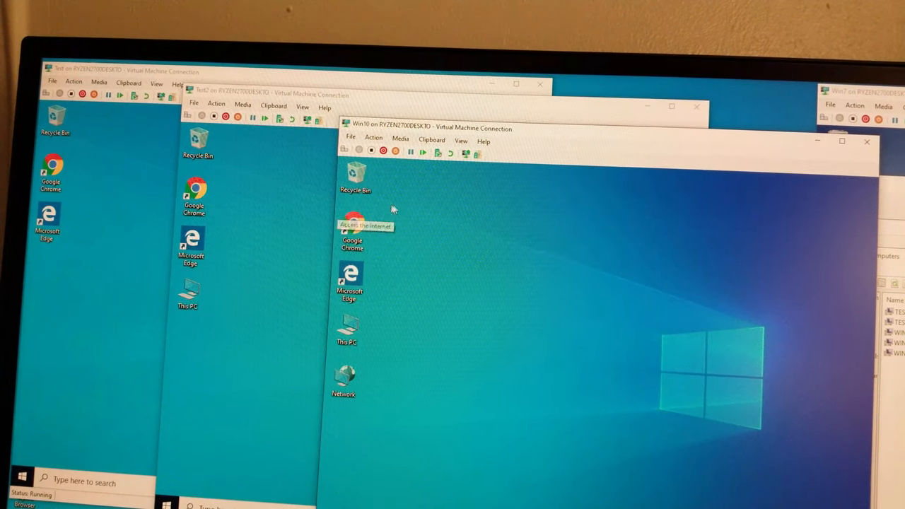
pyautogui.moveTo(435, 235)
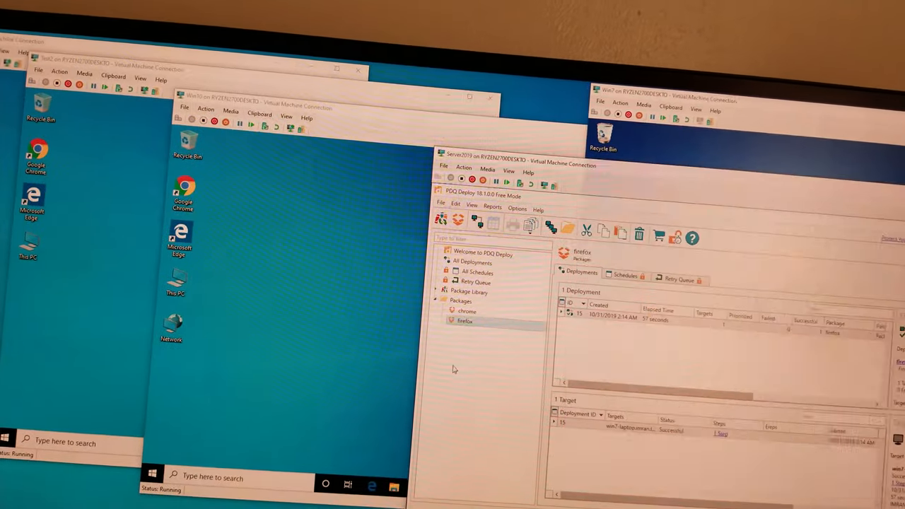
pyautogui.rightClick(465, 322)
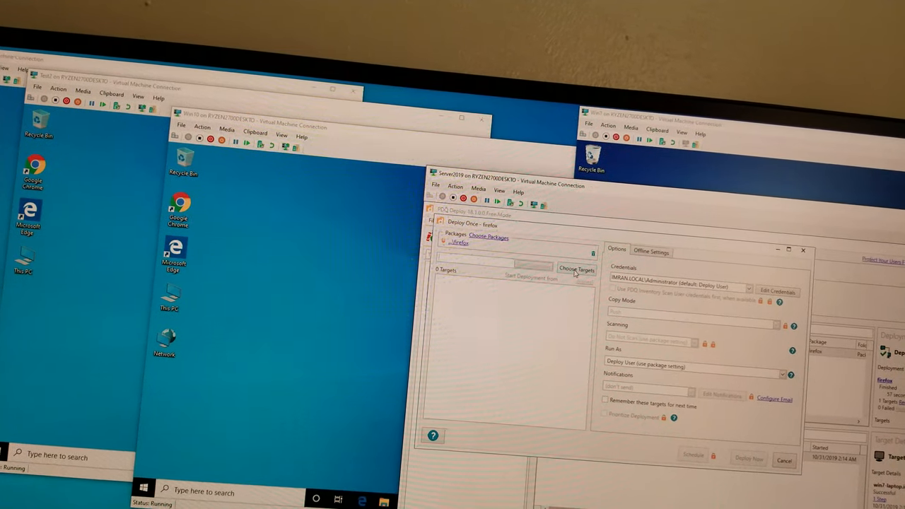
# - Open the Choose Targets source menu in the Firefox Deploy Once dialog
pyautogui.click(576, 275)
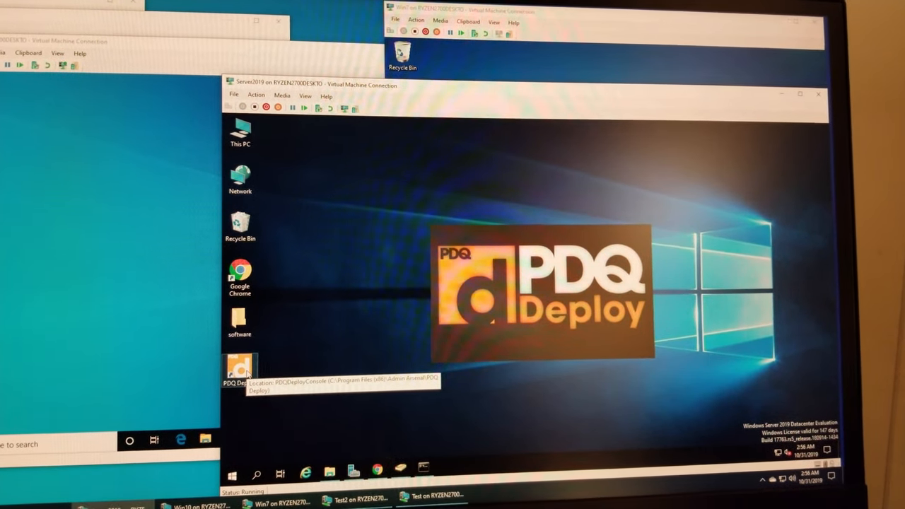
# - Relaunch PDQ Deploy and open the Active Directory computer picker for a Firefox Deploy Once
pyautogui.doubleClick(239, 368)
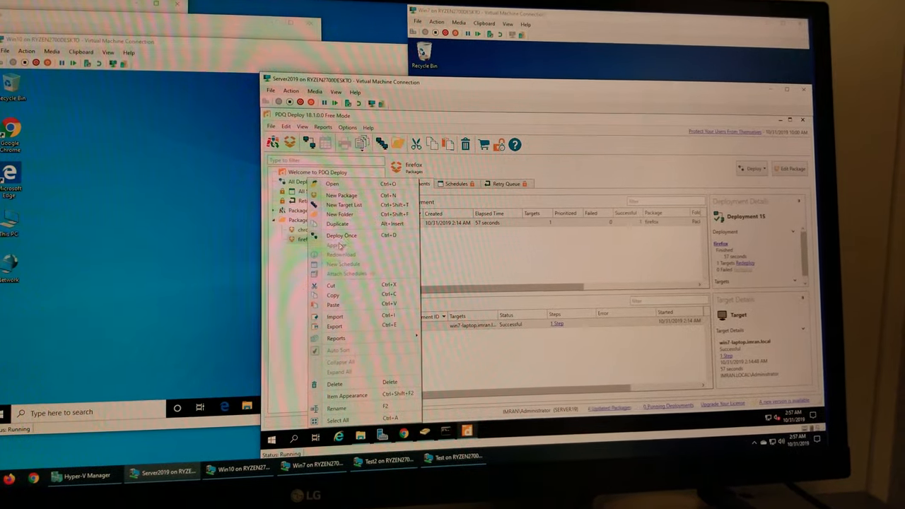
pyautogui.click(341, 235)
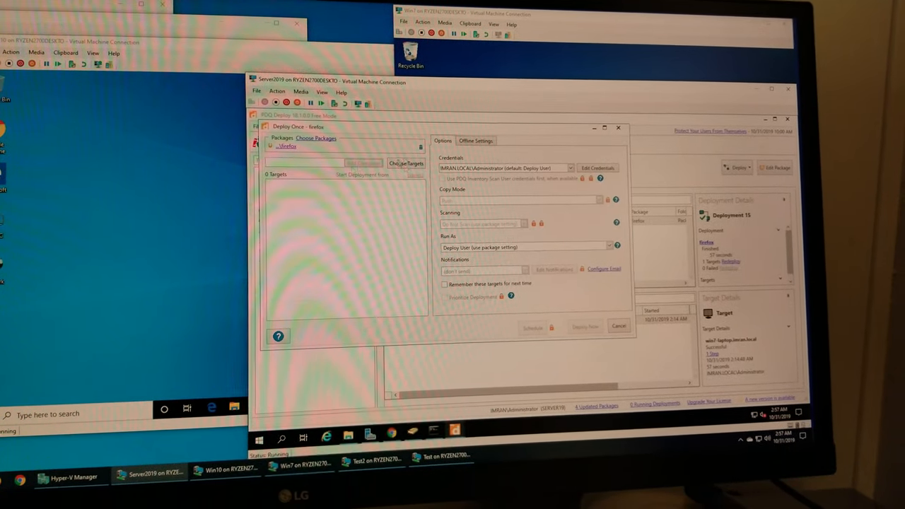
pyautogui.click(406, 163)
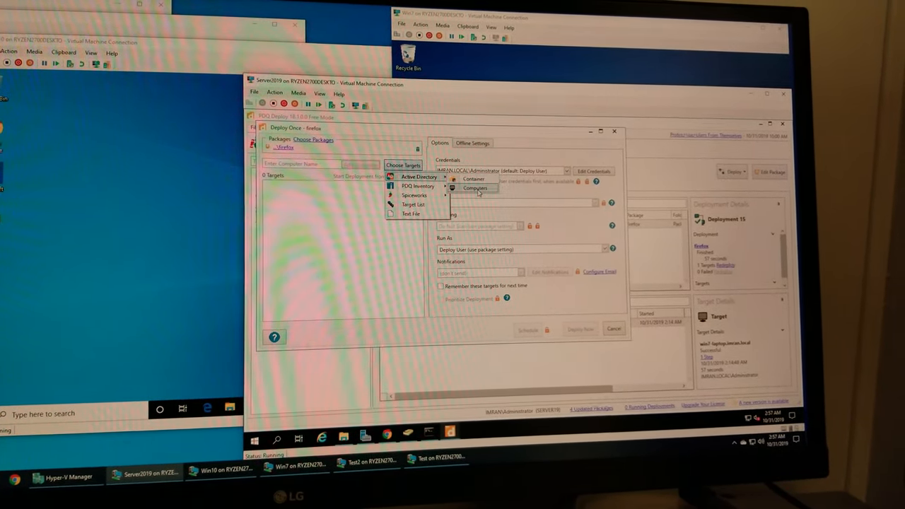
pyautogui.click(475, 188)
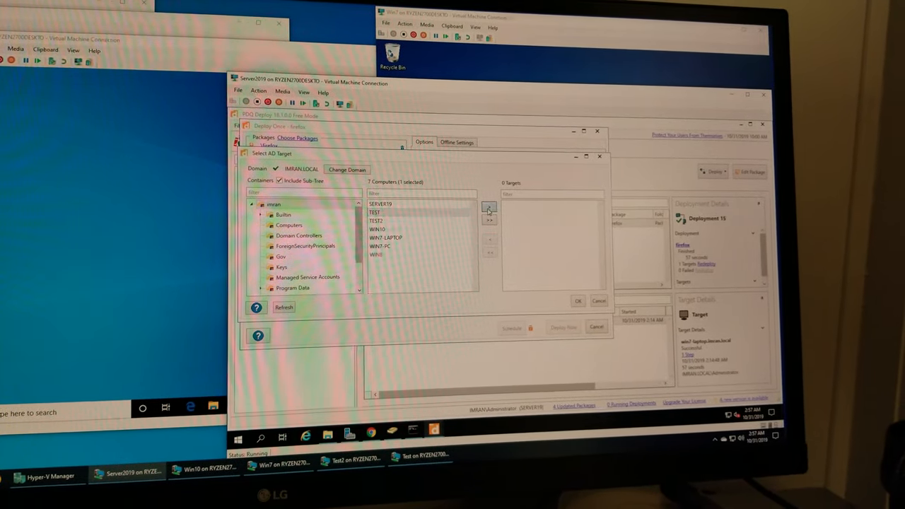
# - Add TEST, TEST2, WIN10, WIN7-LAPTOP and WIN7-PC as targets and confirm
pyautogui.click(489, 219)
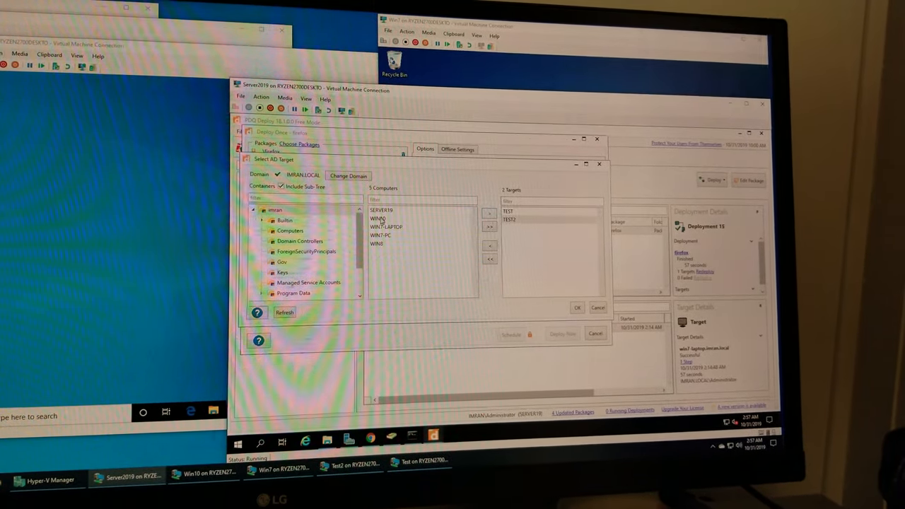
pyautogui.click(486, 215)
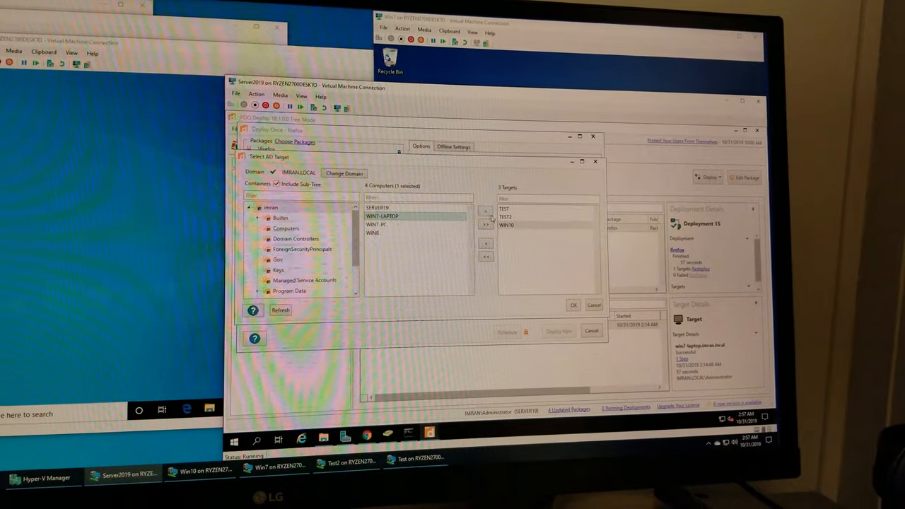
pyautogui.click(484, 216)
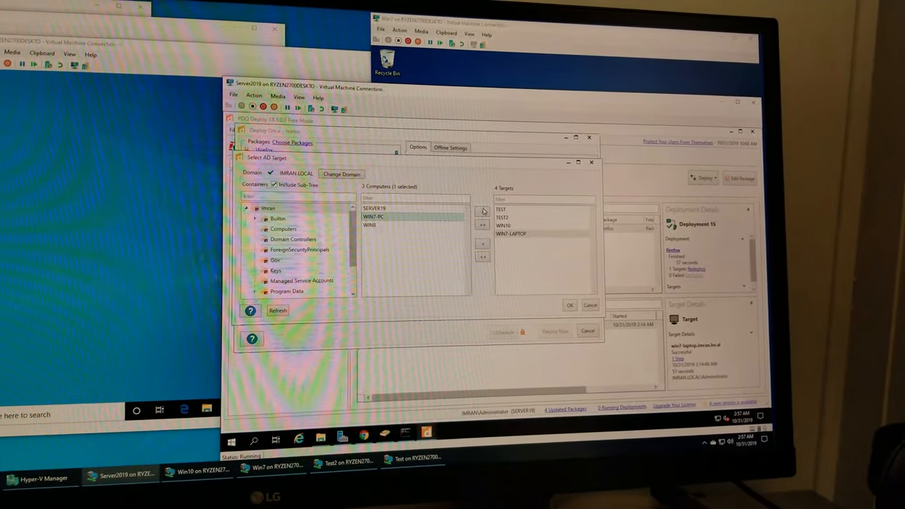
pyautogui.click(484, 221)
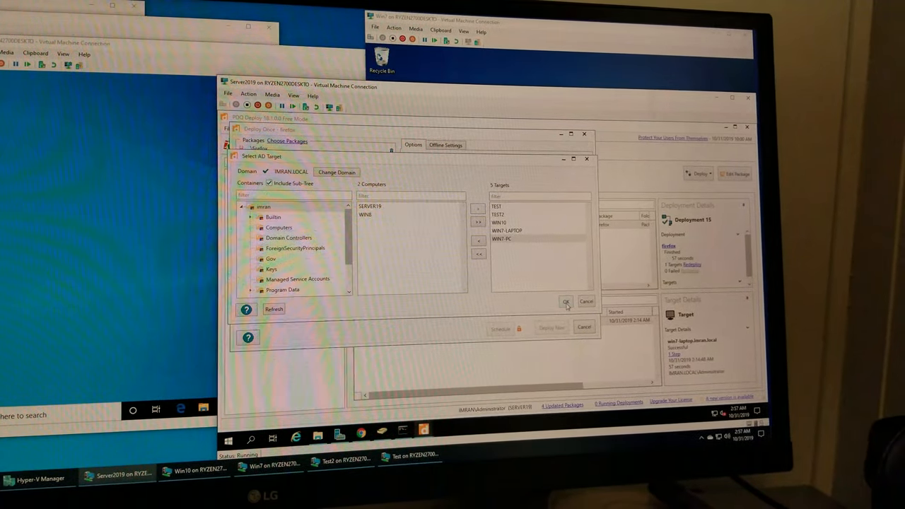
pyautogui.click(565, 301)
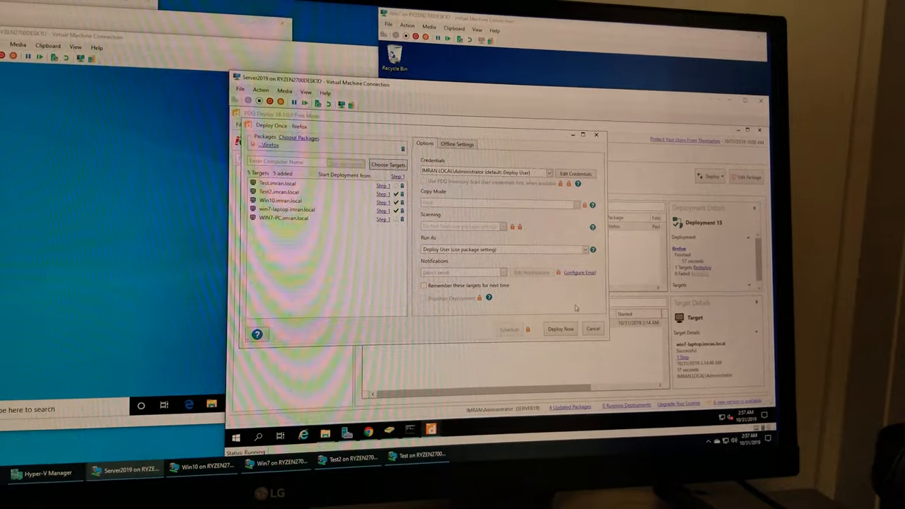